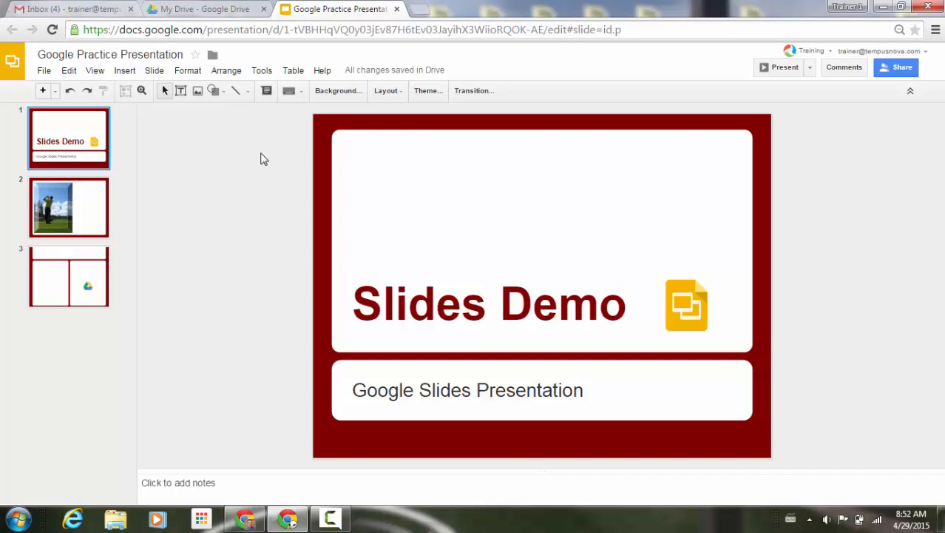
mouse_move(266, 157)
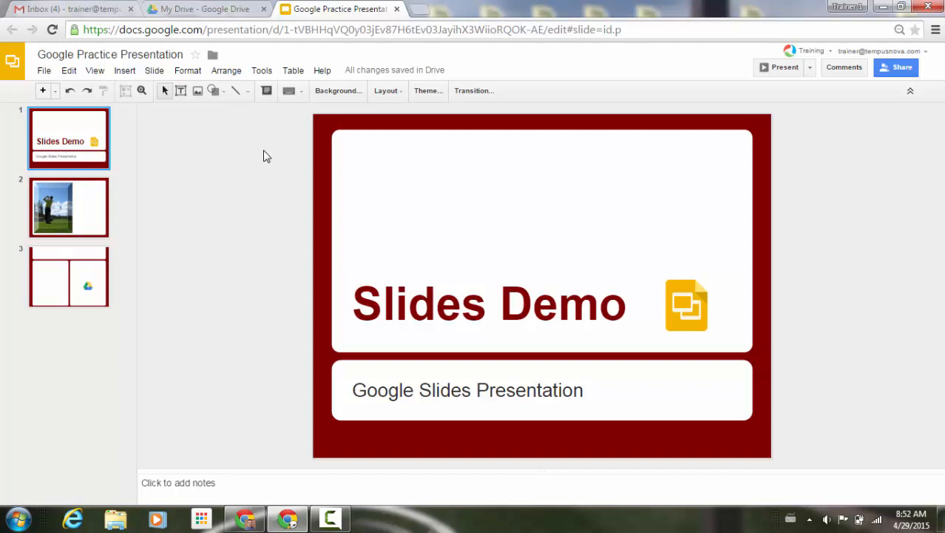
mouse_move(269, 160)
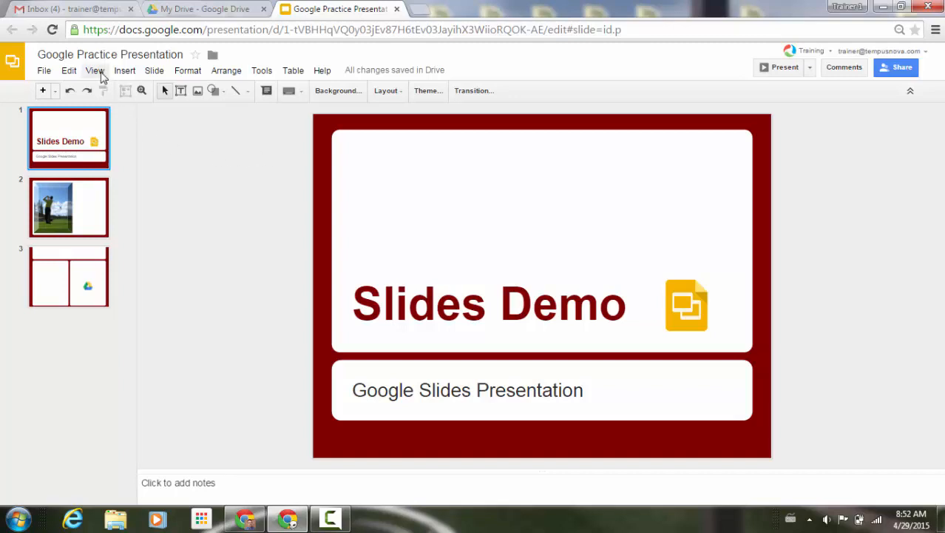
Step: Show the Animations panel via View > Animations and select the Slides logo image on the title slide
click(94, 71)
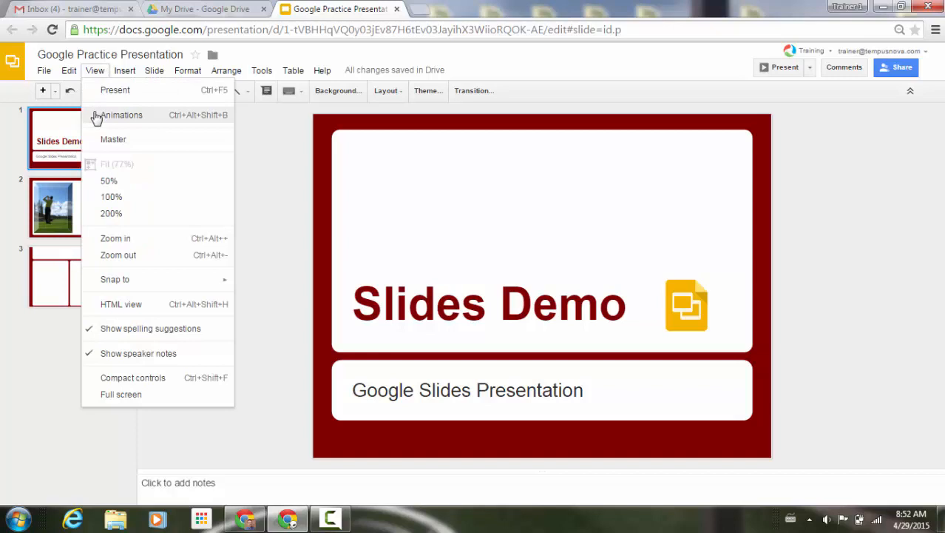
click(121, 115)
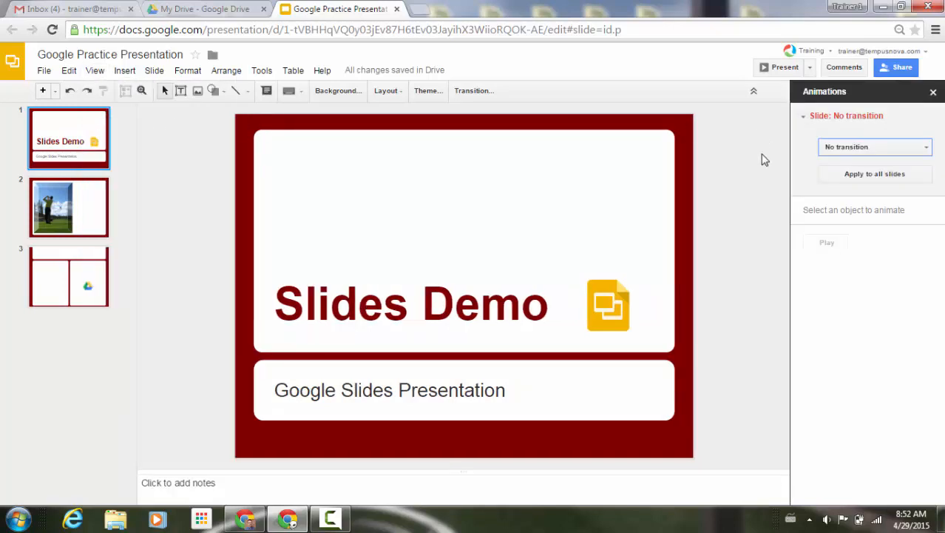
click(609, 305)
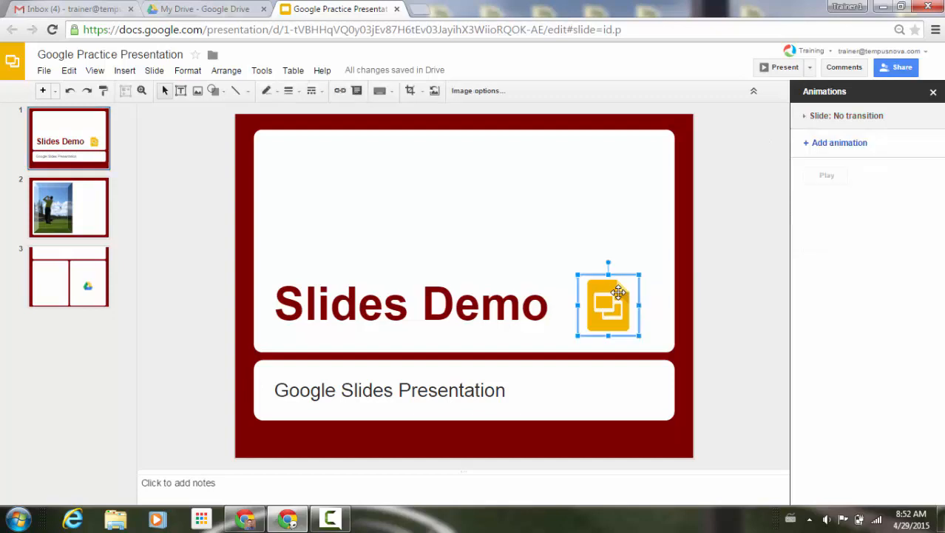
mouse_move(630, 299)
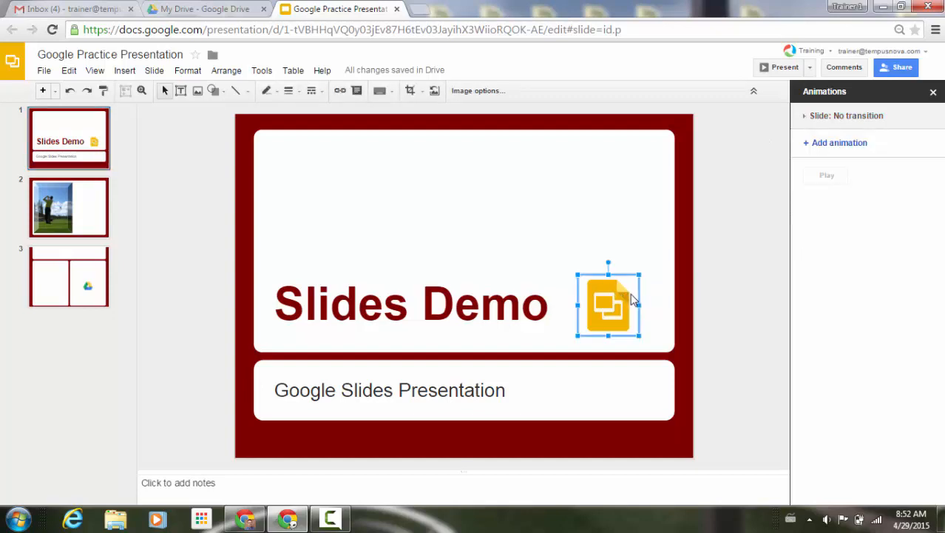
mouse_move(837, 142)
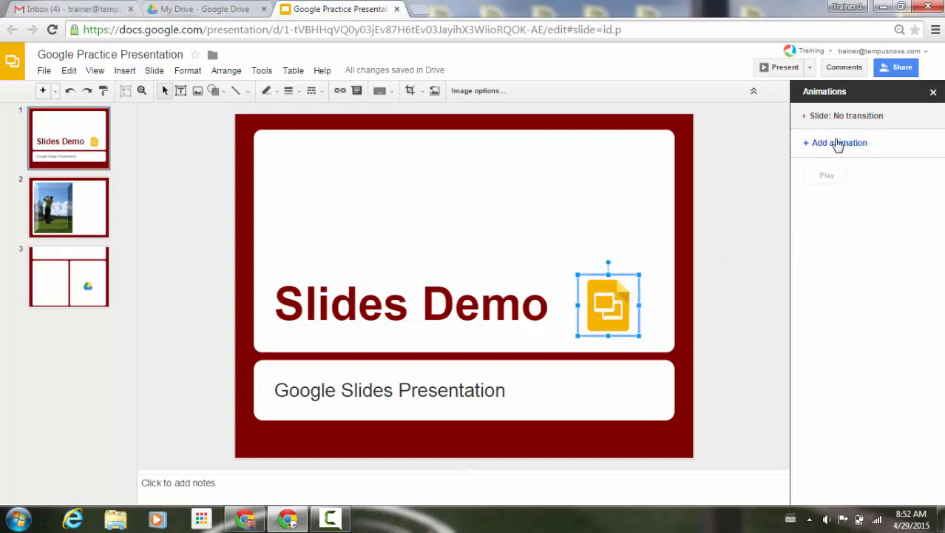
Step: Add an on-click Fade in animation to the selected logo image
click(839, 142)
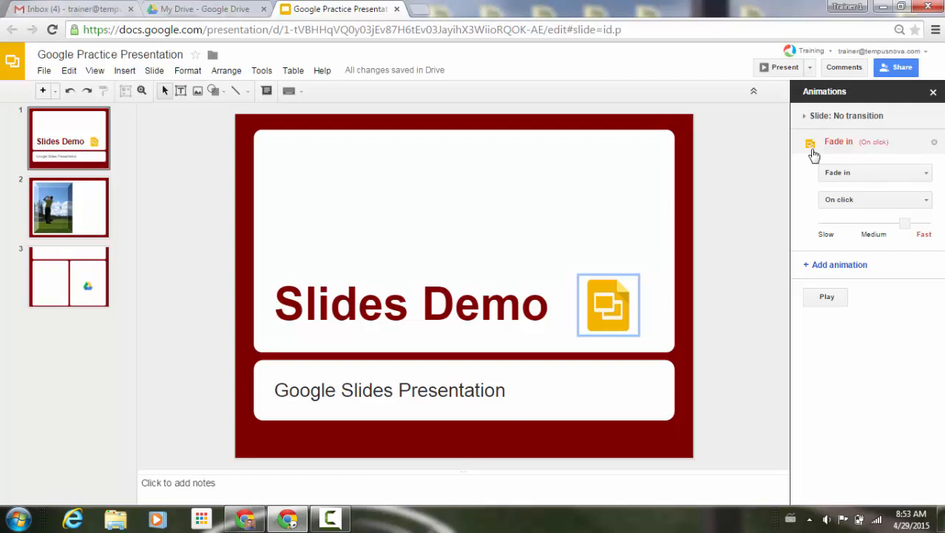
mouse_move(847, 153)
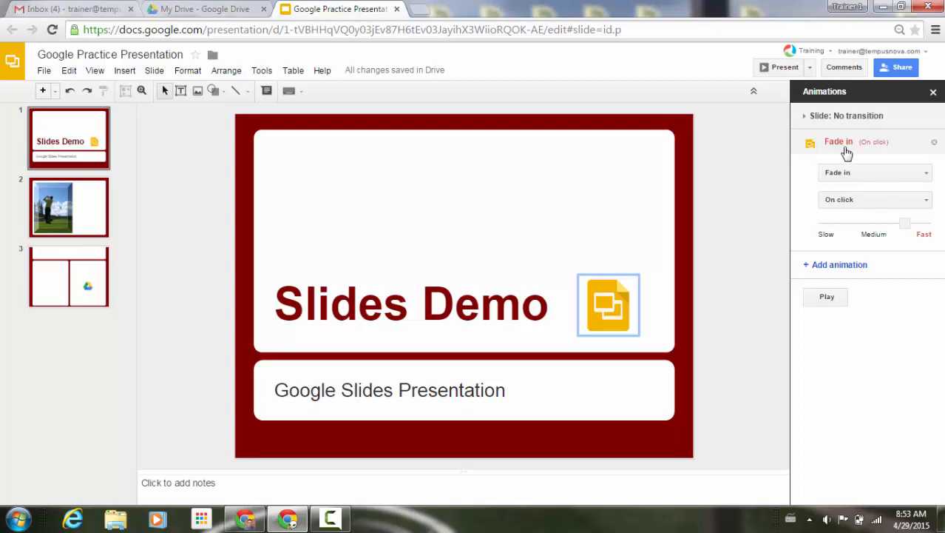
mouse_move(814, 154)
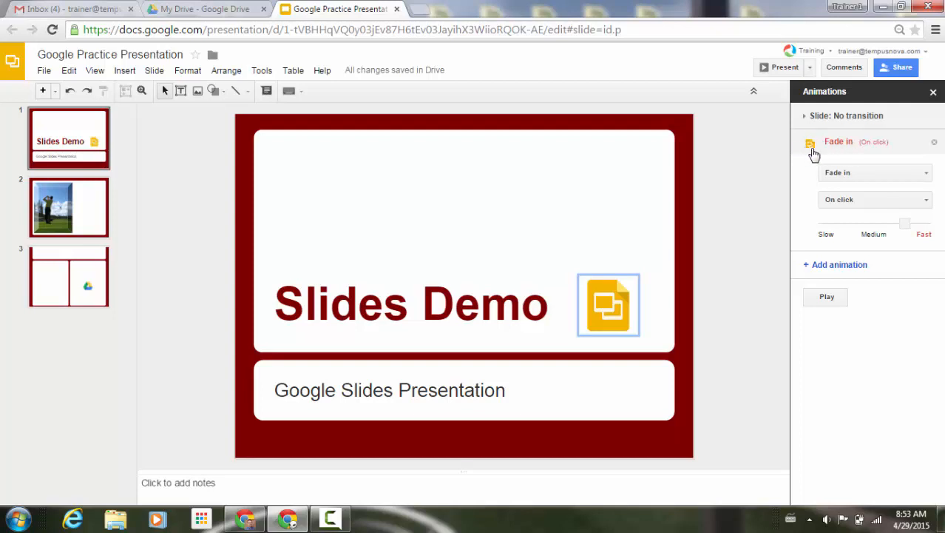
mouse_move(897, 180)
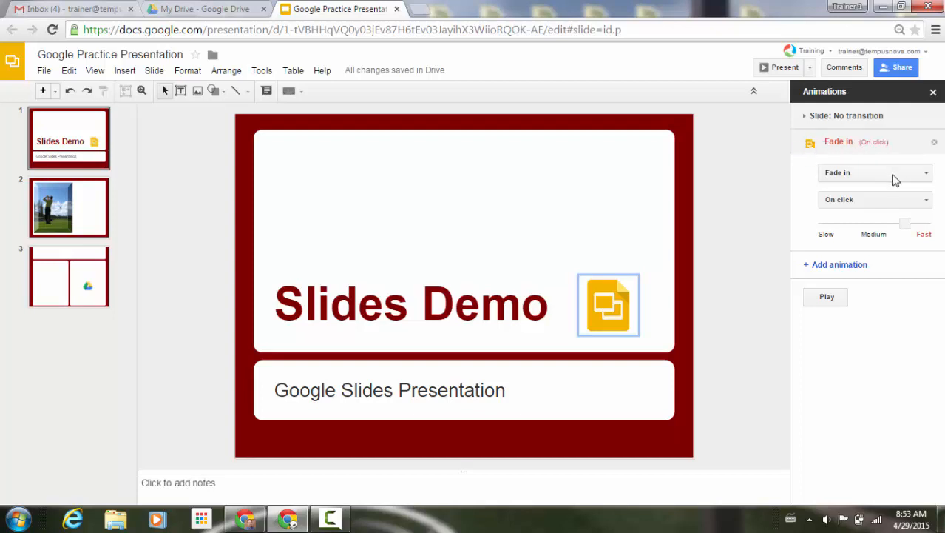
Step: Switch the logo's animation effect from Fade in to Fly out to top, still on click
click(876, 171)
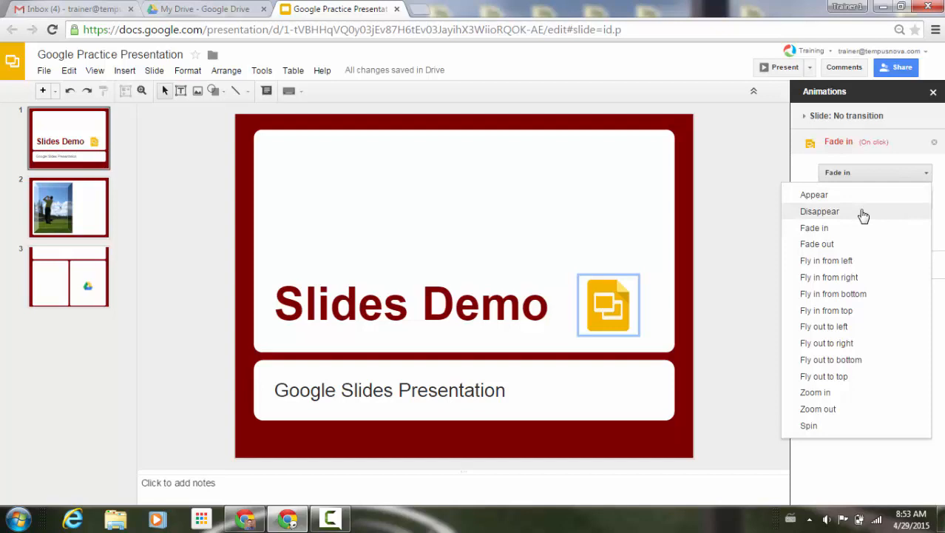
mouse_move(866, 234)
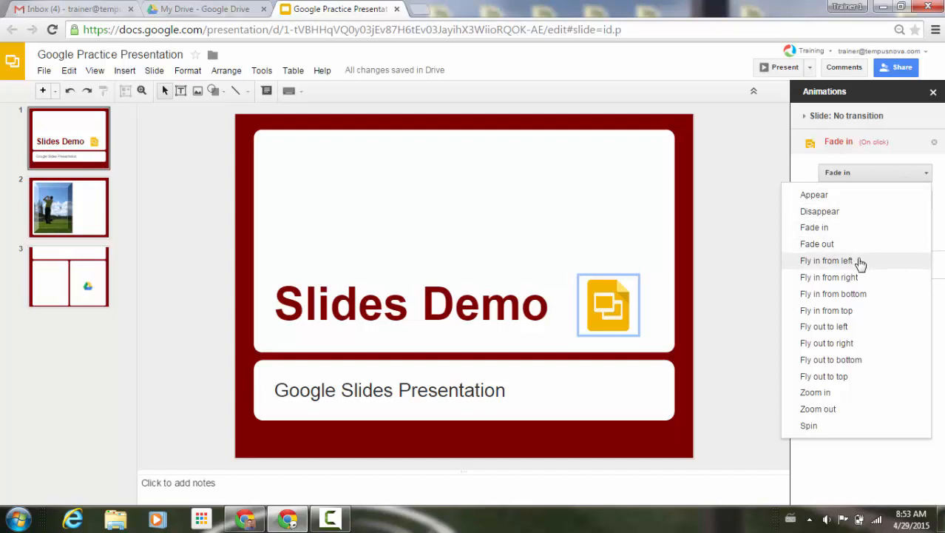
mouse_move(876, 270)
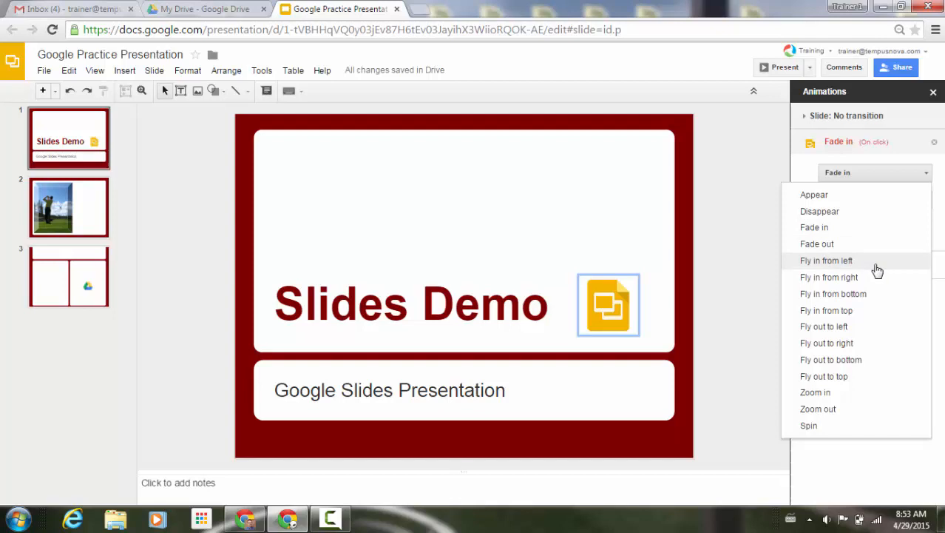
mouse_move(876, 280)
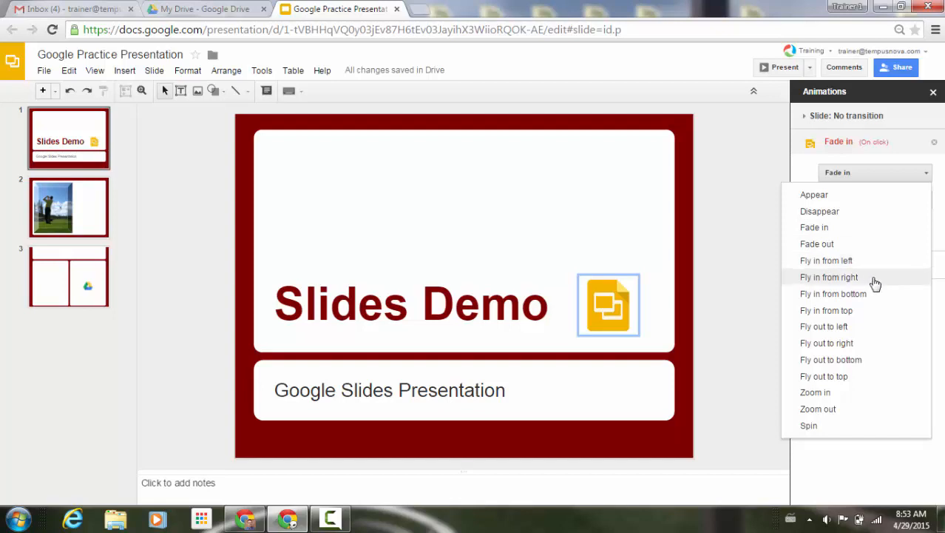
mouse_move(869, 311)
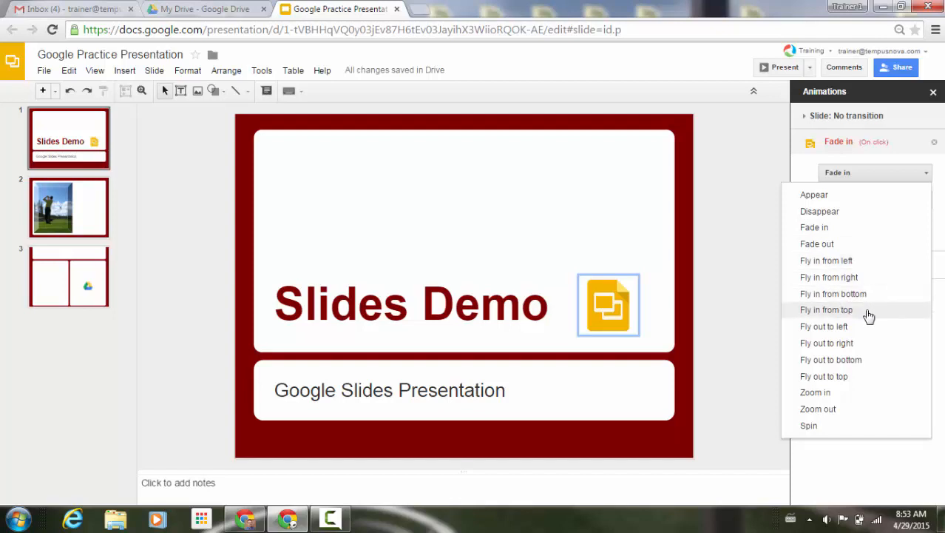
mouse_move(841, 327)
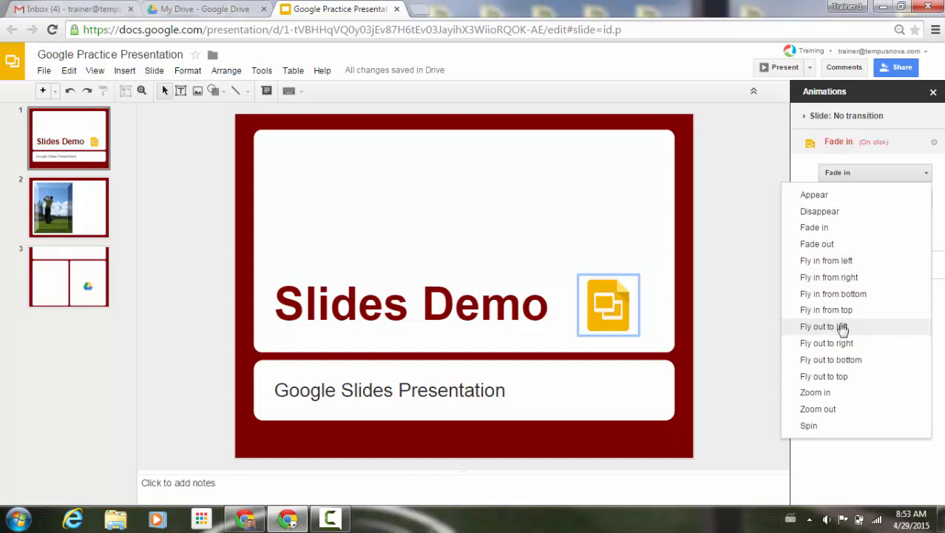
mouse_move(839, 379)
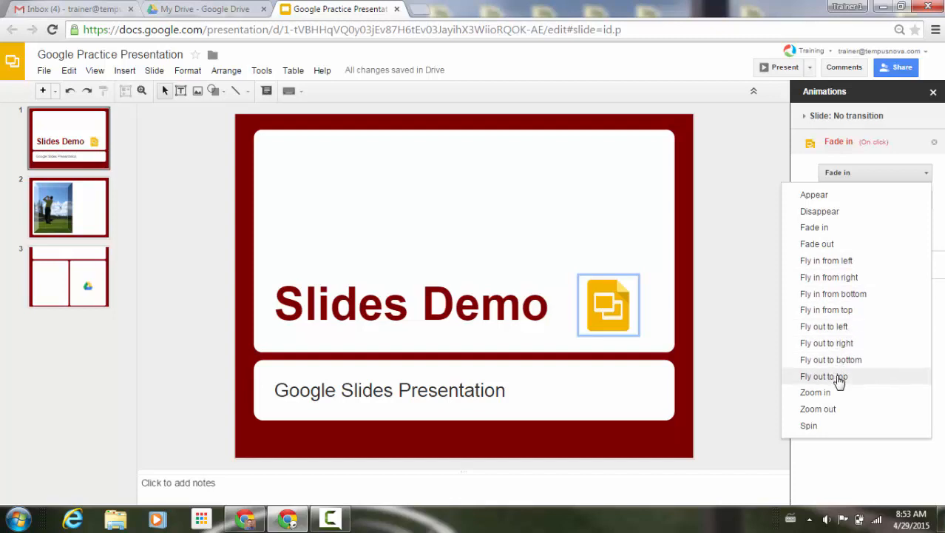
mouse_move(870, 383)
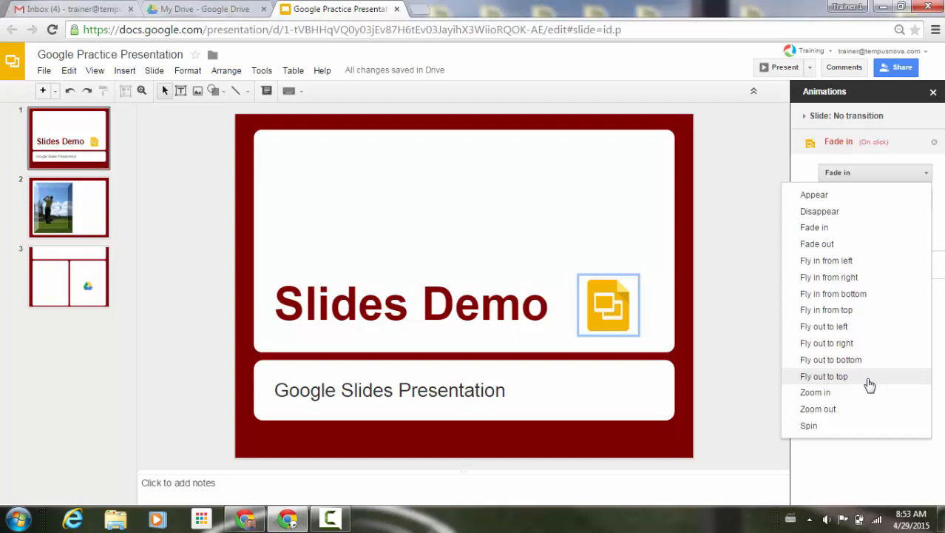
click(823, 376)
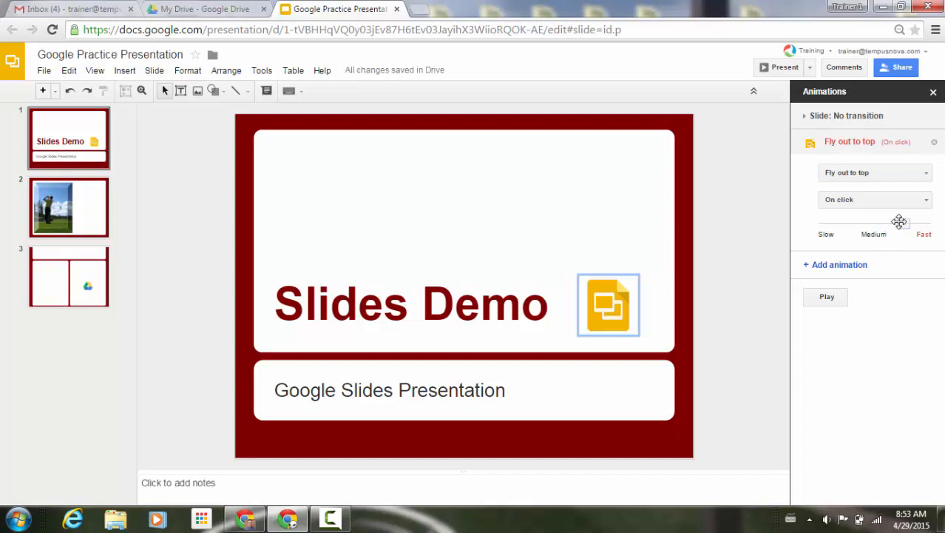
Step: Set the Fly out to top animation to Medium speed and preview it with Play
click(868, 223)
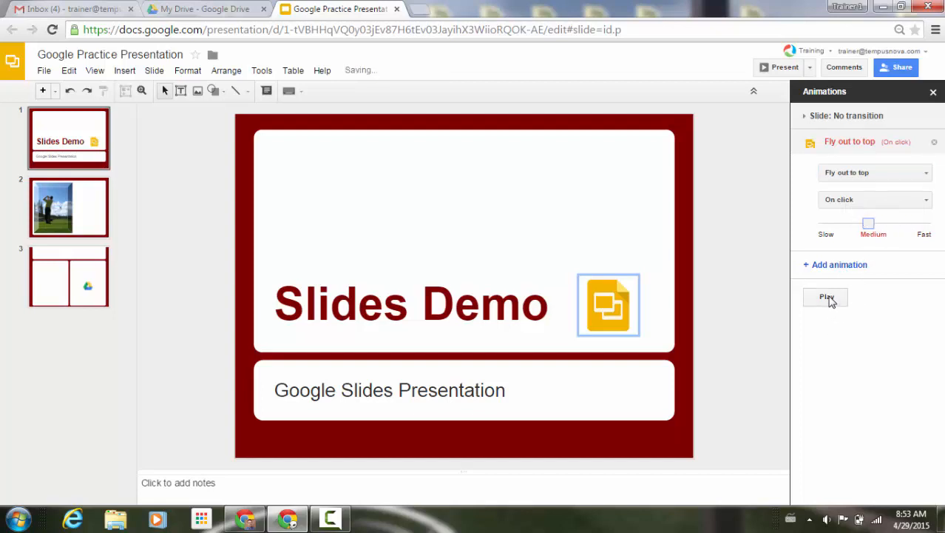
click(825, 296)
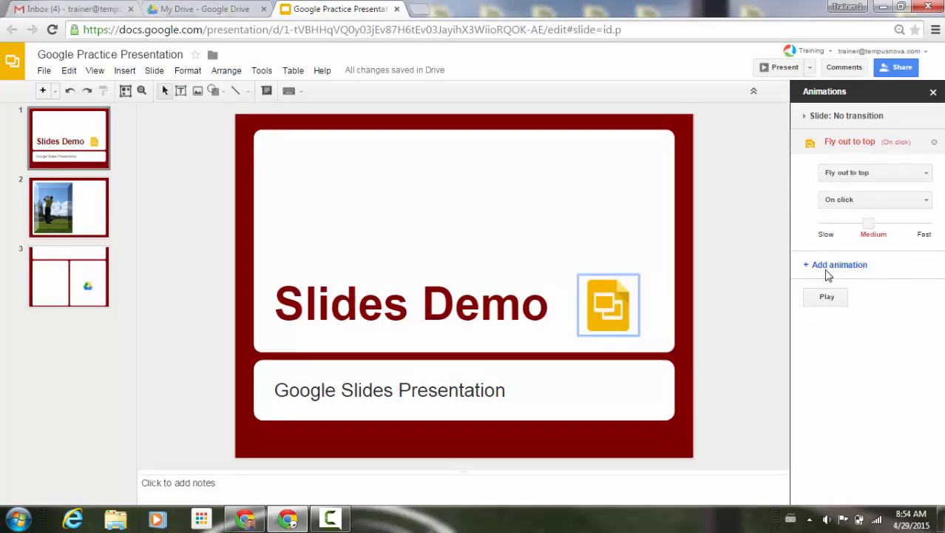
mouse_move(894, 178)
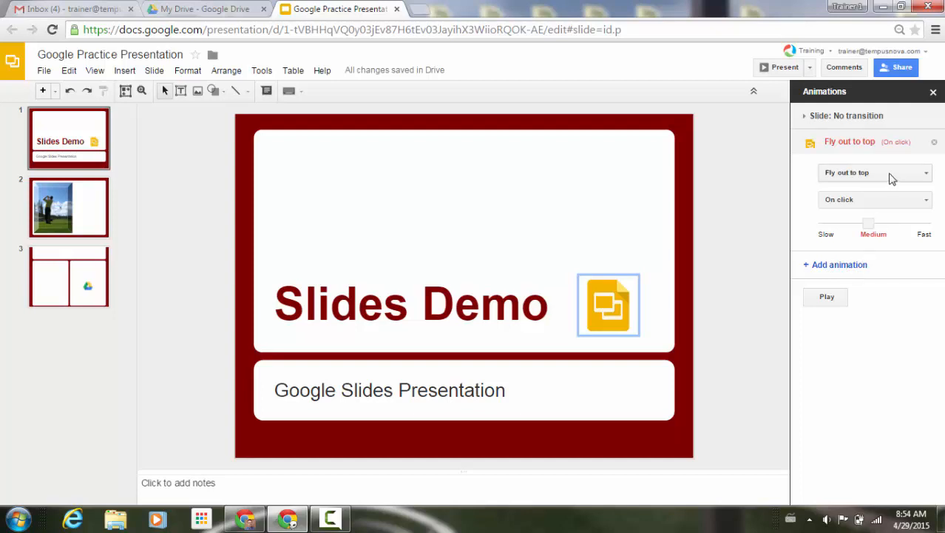
Step: Change the logo's effect to Disappear, on click at medium speed, and preview it with Play
click(876, 171)
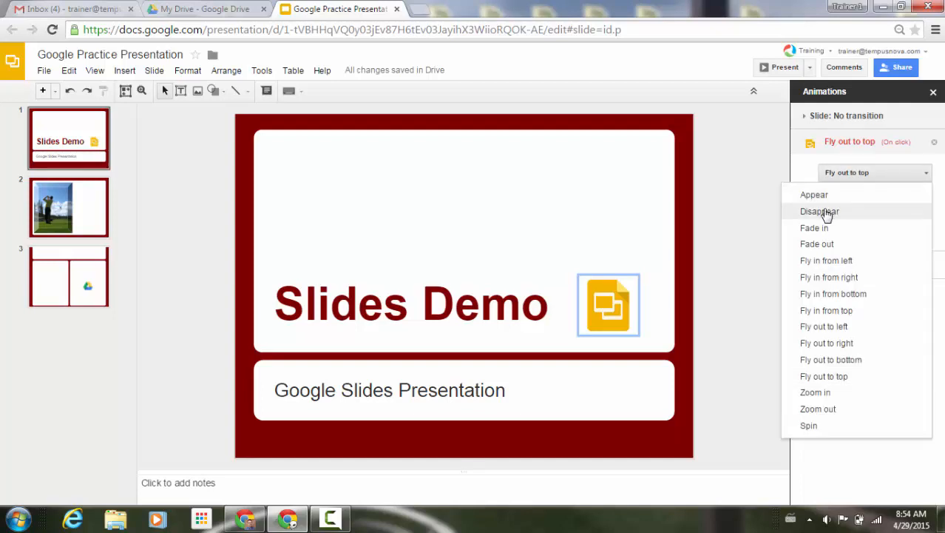
click(820, 212)
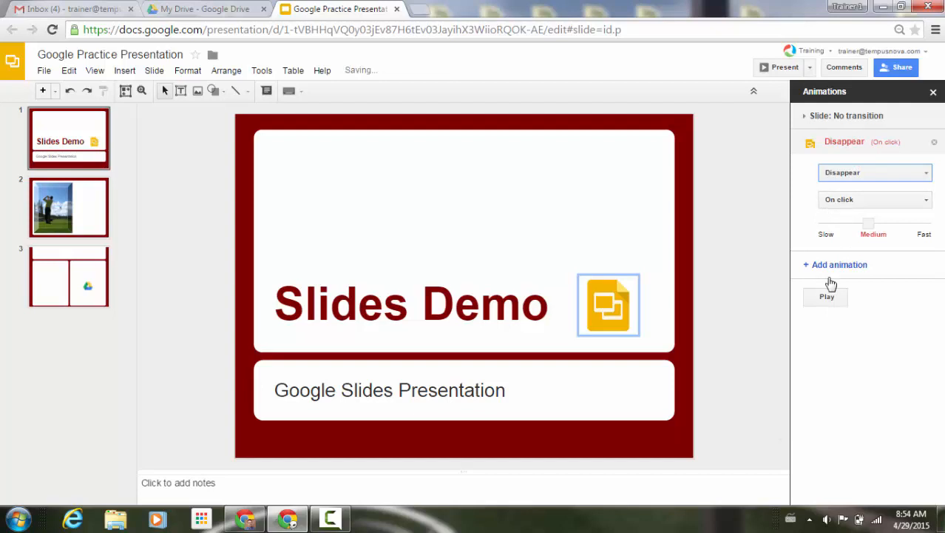
click(827, 296)
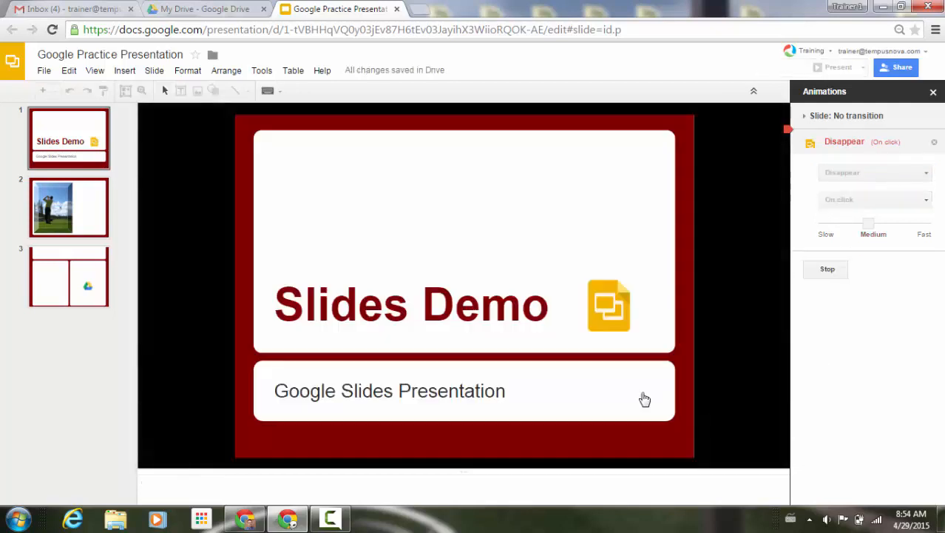
mouse_move(645, 349)
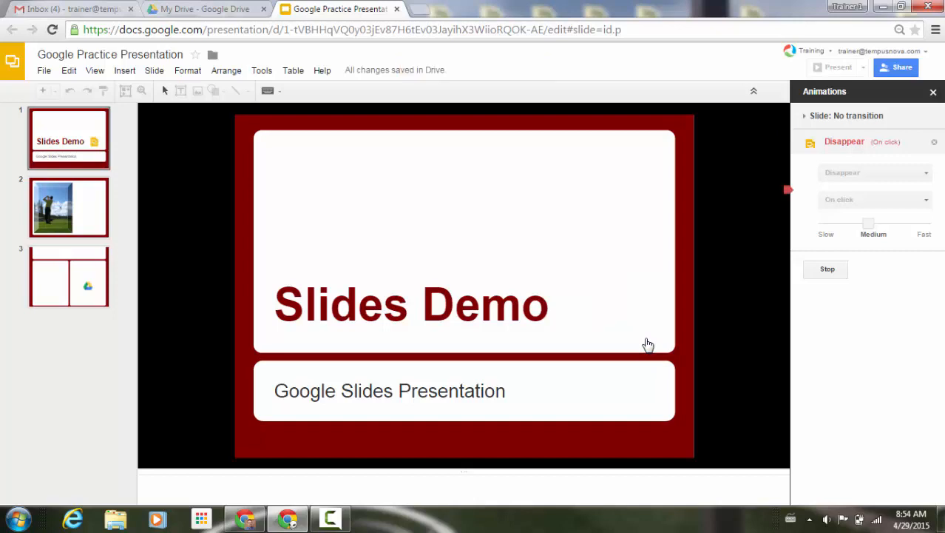
mouse_move(656, 338)
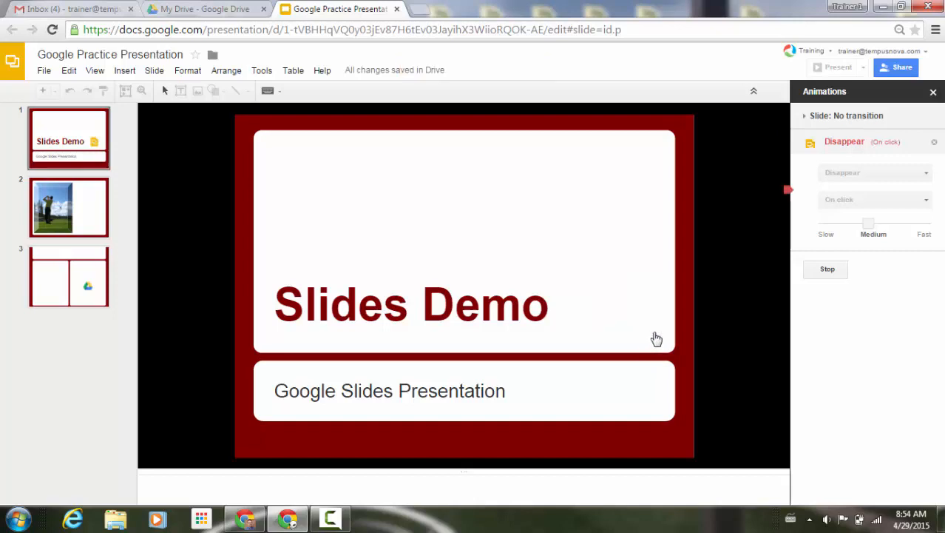